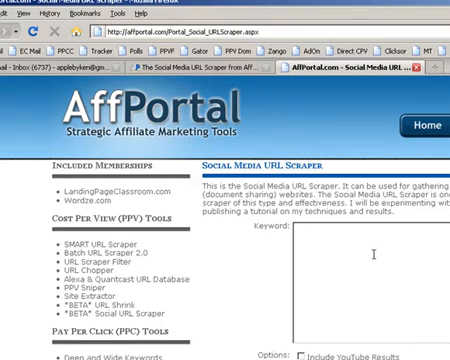
Enter the keywords 'your baby can read', 'change diapers' and 'baby crips' on separate lines.
scroll(down, 3)
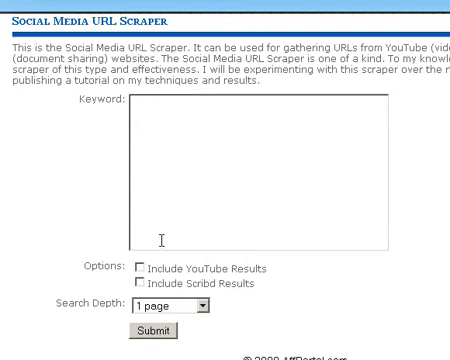
mouse_move(248, 156)
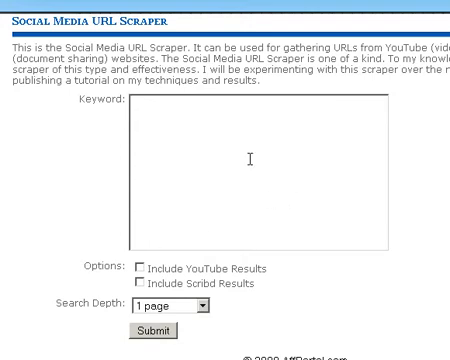
mouse_move(336, 202)
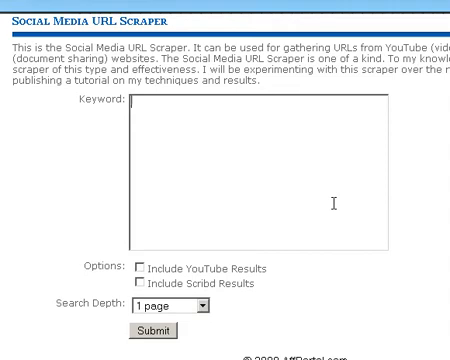
text(your baby can re)
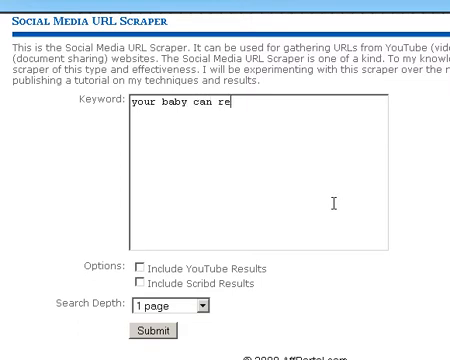
text(ad)
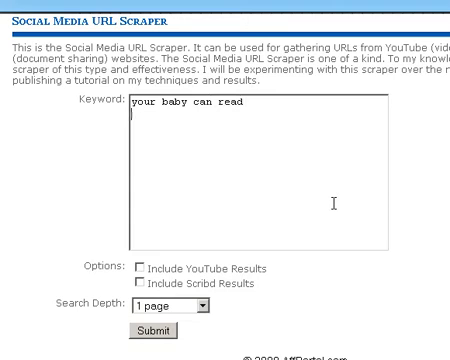
text(chang)
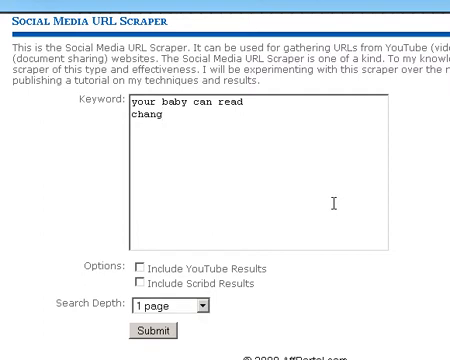
text(e die)
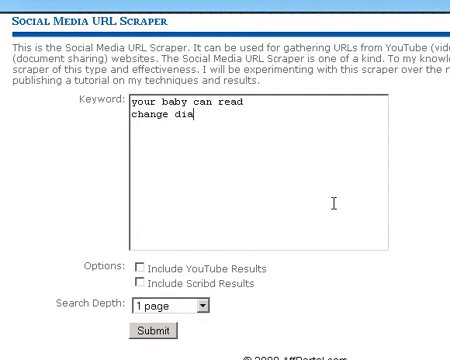
text(pers)
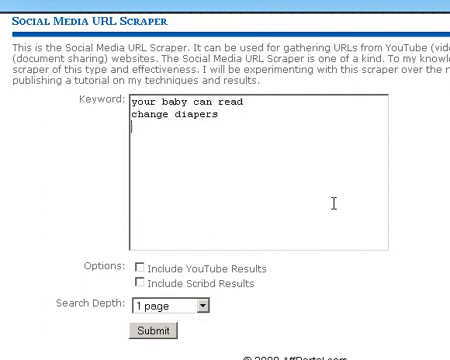
text(baby)
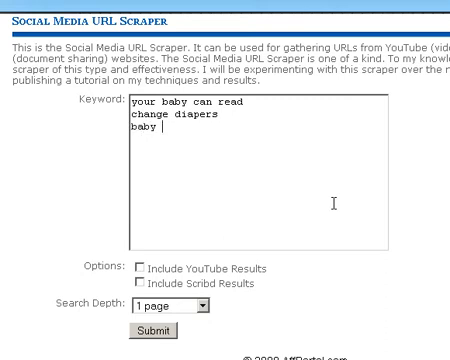
text(crip)
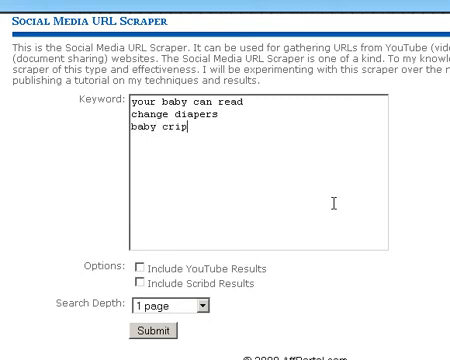
text(s)
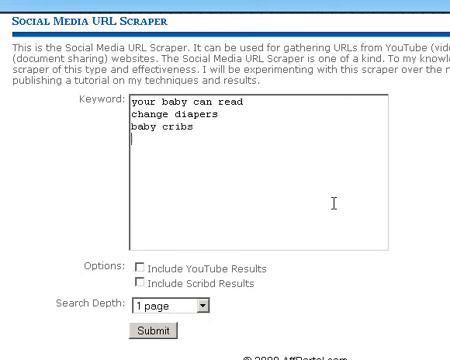
Add the keywords 'baby feeding' and 'teach baby to read' to the list.
text(baby feed)
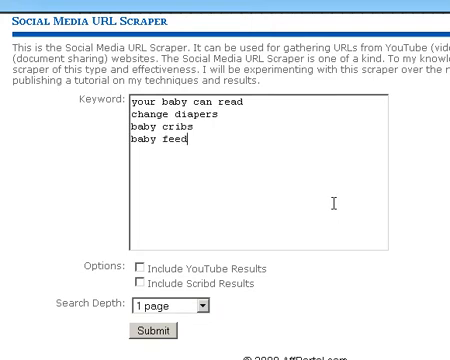
text(baby read)
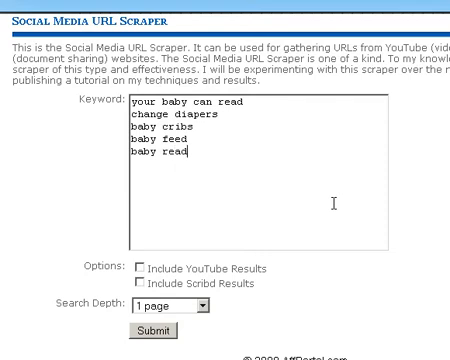
text(ing)
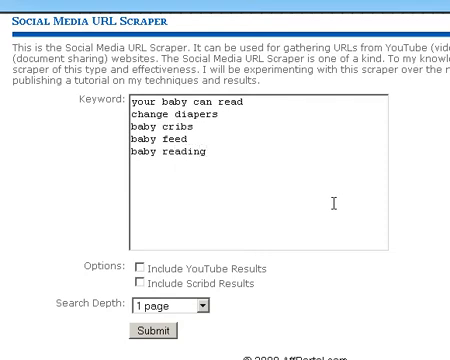
text(ta)
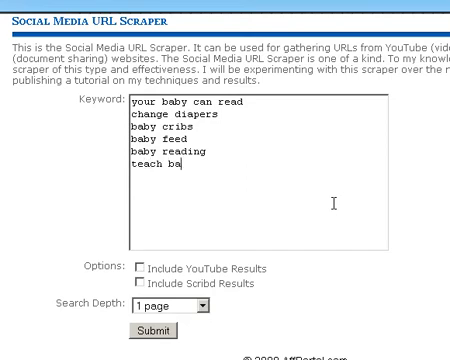
text(by to read)
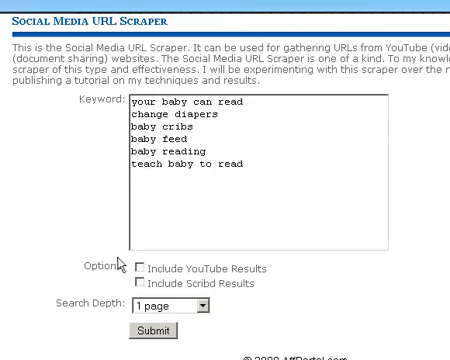
Set Search Depth to 5 pages with YouTube results included and submit the search.
click(140, 268)
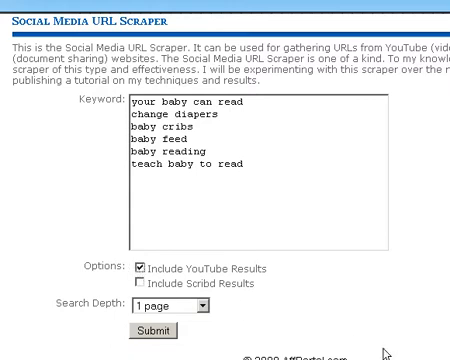
mouse_move(208, 298)
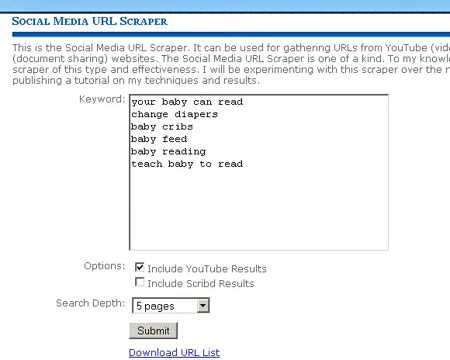
click(152, 332)
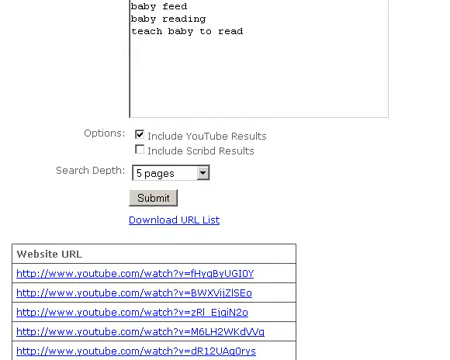
Review the returned YouTube URL table and download the plain URL list.
scroll(down, 3)
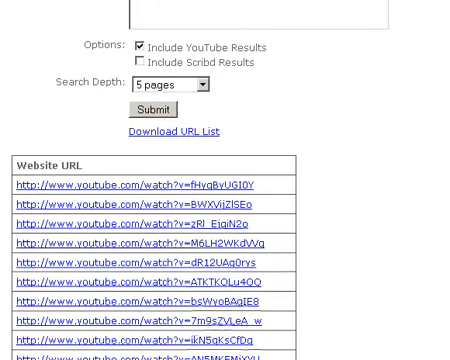
scroll(down, 3)
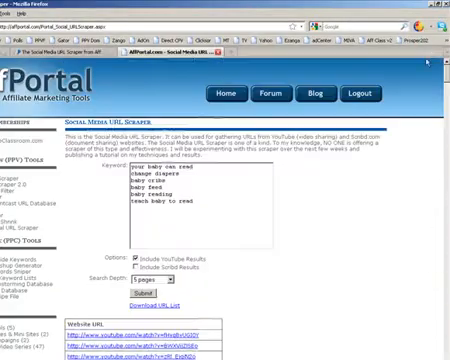
scroll(down, 3)
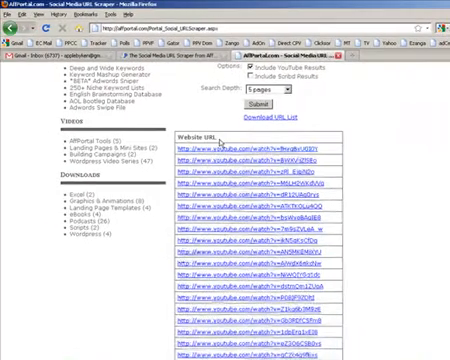
click(244, 178)
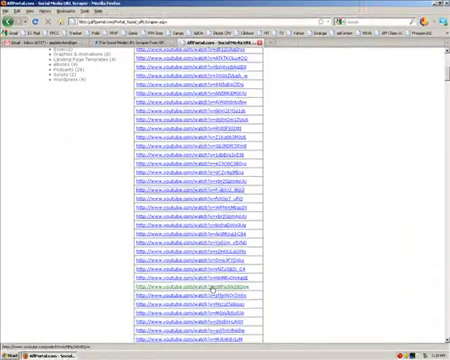
Browse the exported plain-text list of YouTube watch URLs.
click(190, 288)
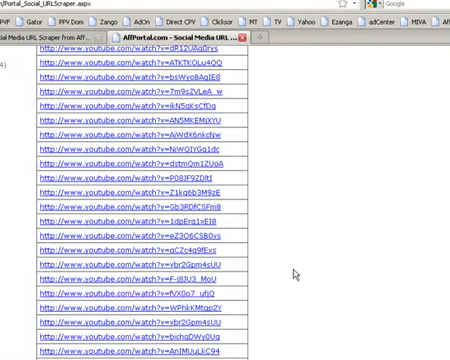
scroll(up, 3)
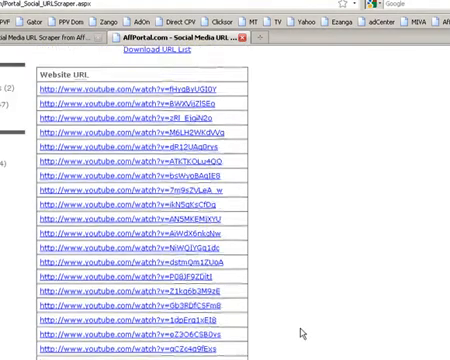
scroll(up, 3)
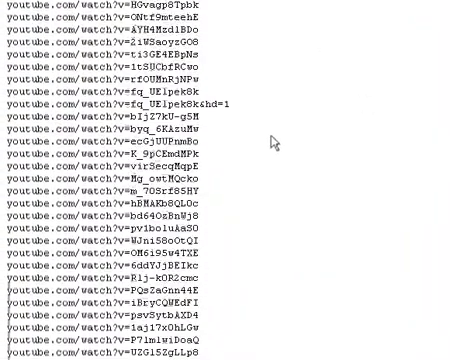
Return to the scraper page showing the baby keywords and YouTube results table.
scroll(down, 3)
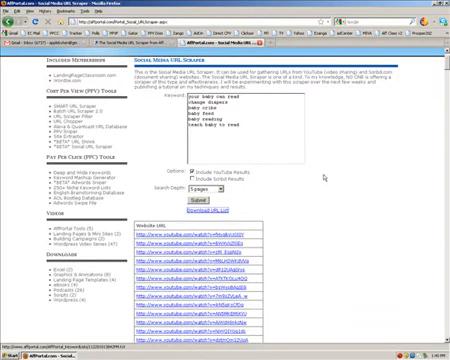
mouse_move(328, 178)
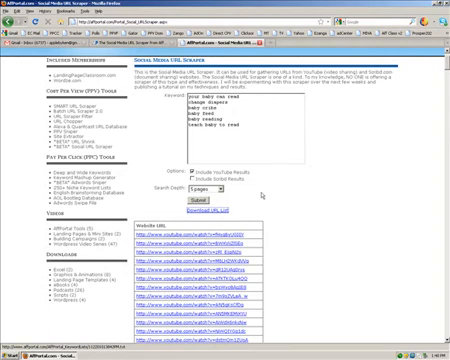
mouse_move(324, 270)
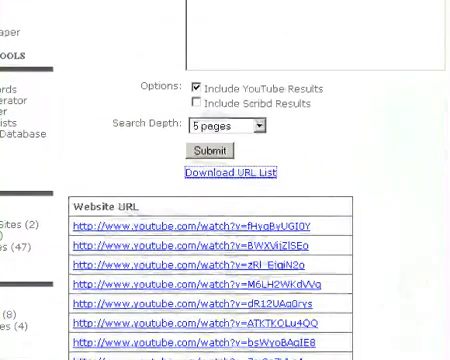
Switch to the Wordze keyword research home page.
scroll(up, 3)
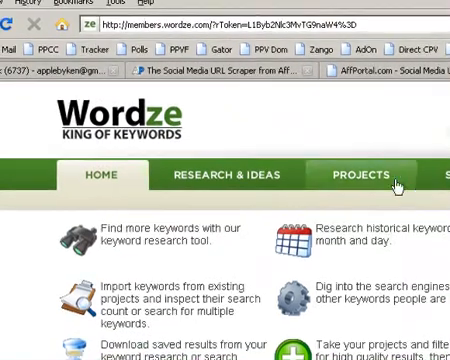
mouse_move(424, 290)
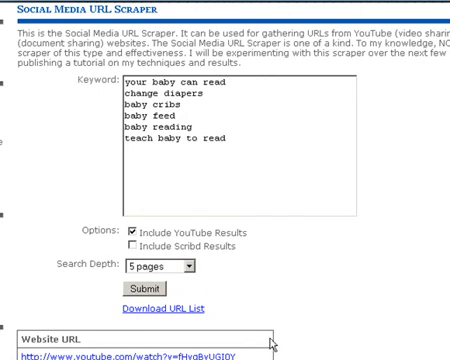
mouse_move(284, 334)
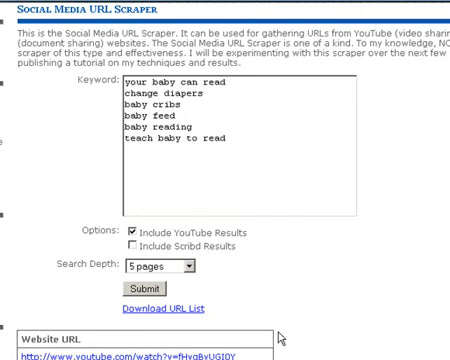